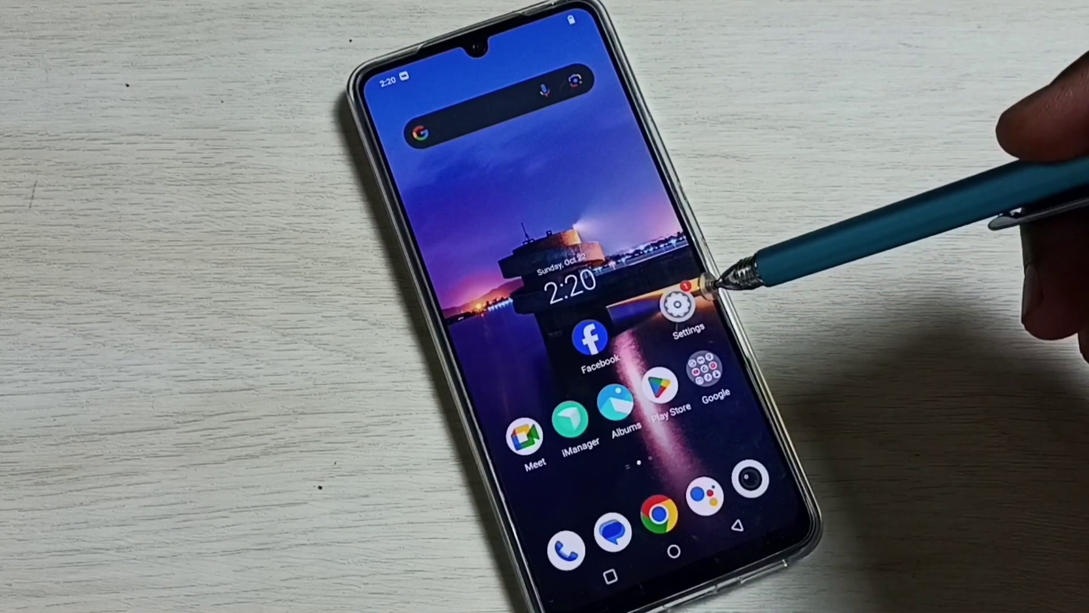
# - Go from the home screen into Settings and reach the Dynamic effects animation list
pyautogui.click(676, 308)
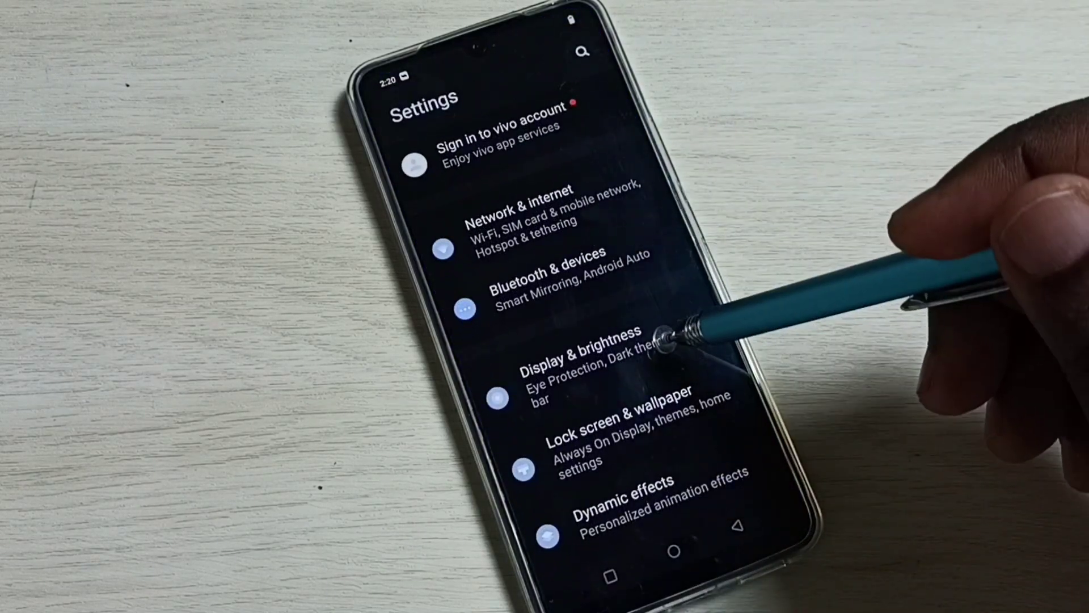
pyautogui.scroll(-3)
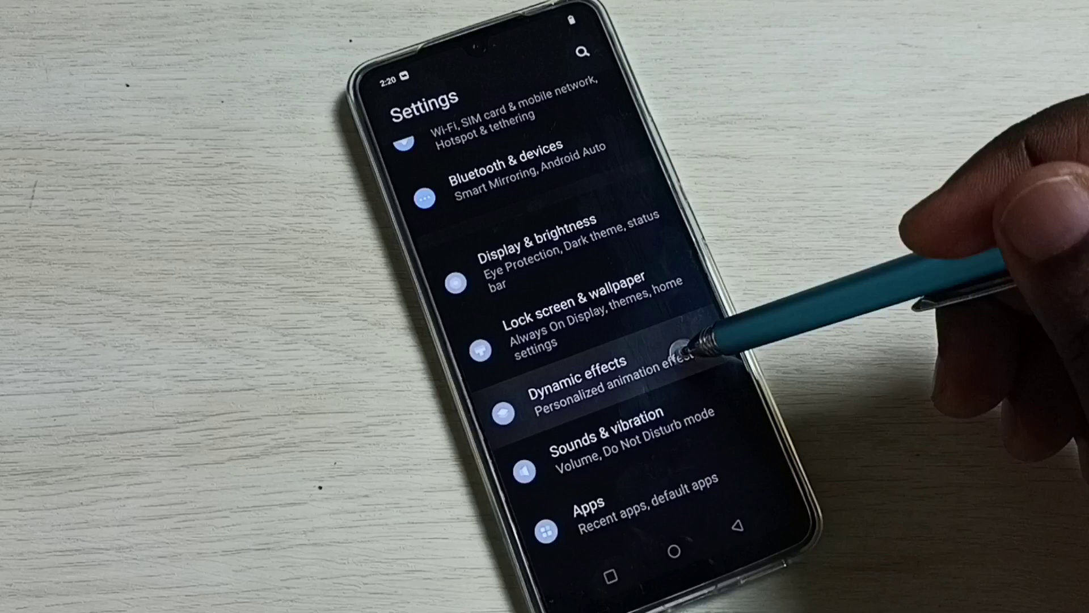
pyautogui.click(583, 378)
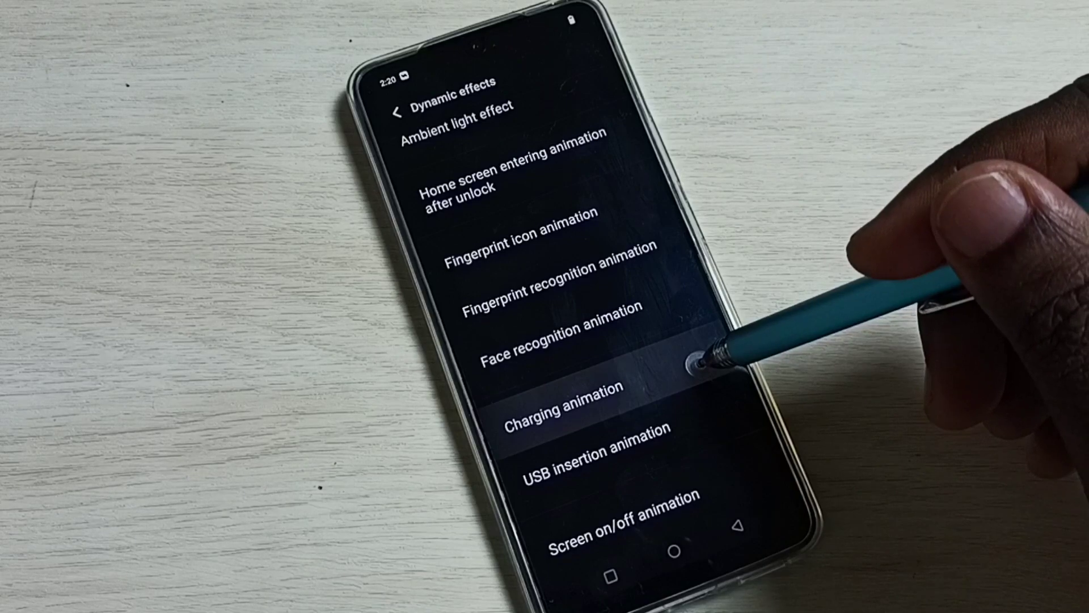
# - Choose the multicoloured ring charging animation style and return to the Dynamic effects list
pyautogui.click(564, 409)
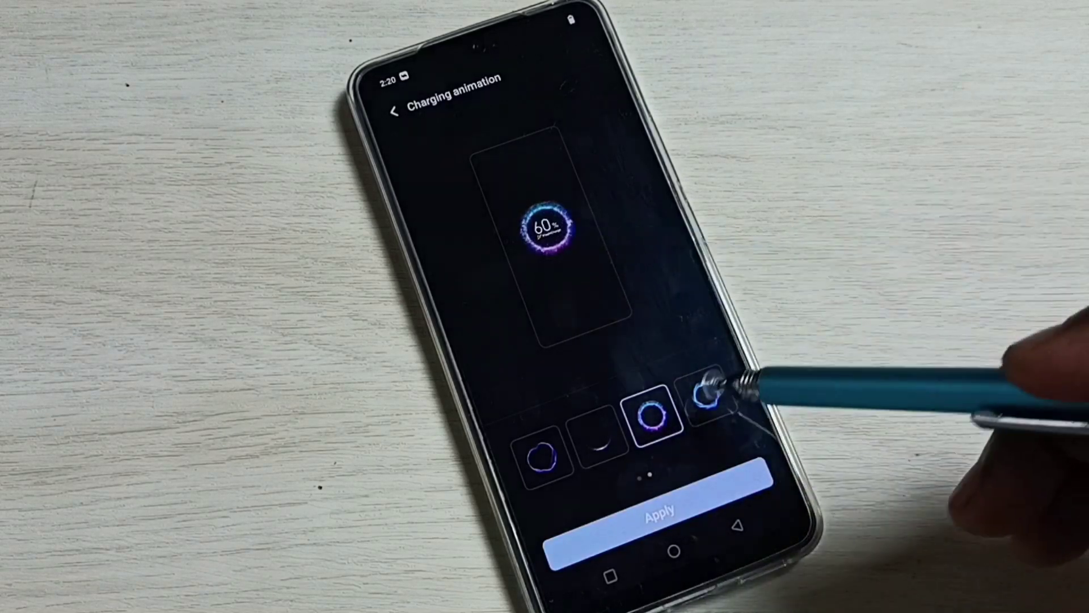
pyautogui.click(709, 397)
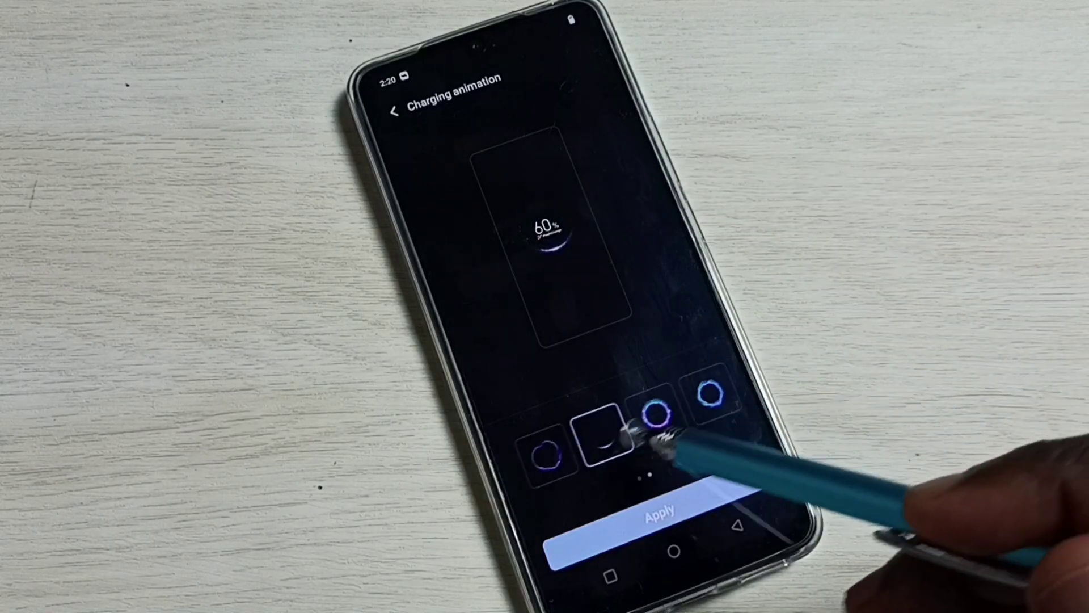
pyautogui.click(545, 462)
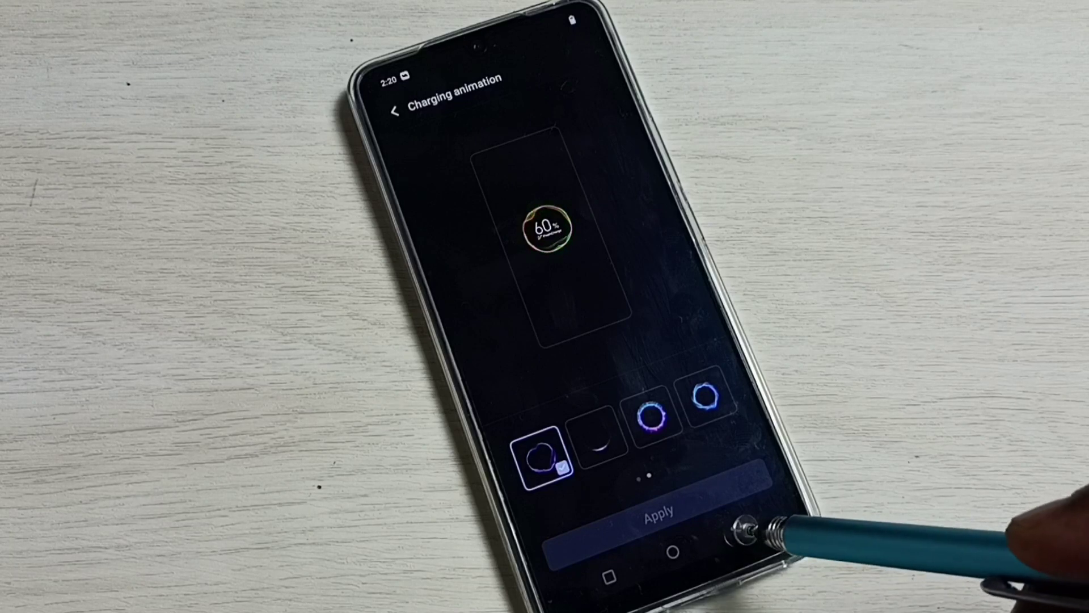
pyautogui.click(393, 109)
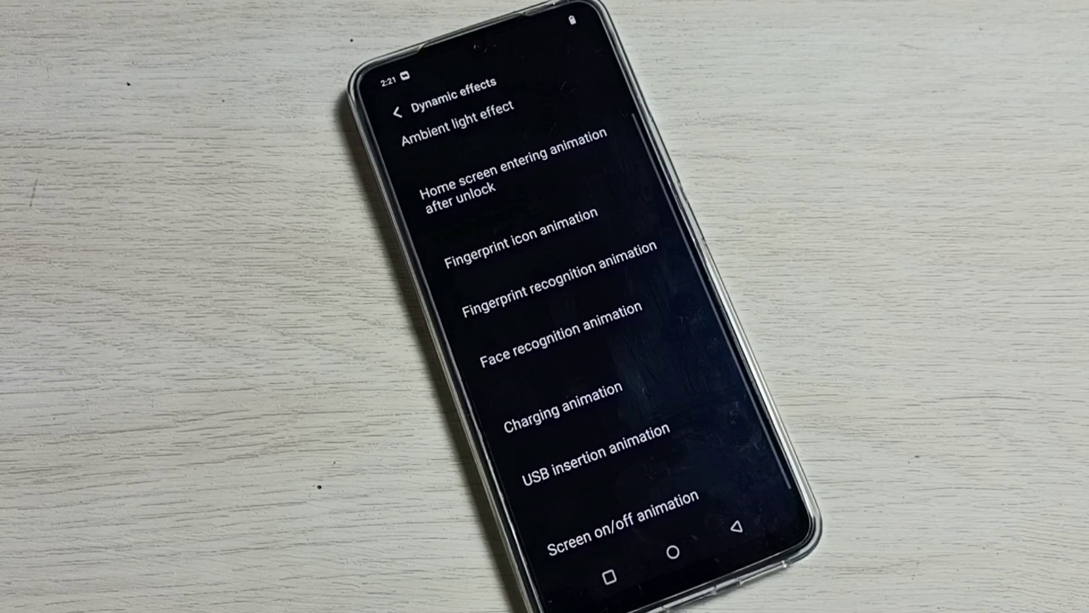